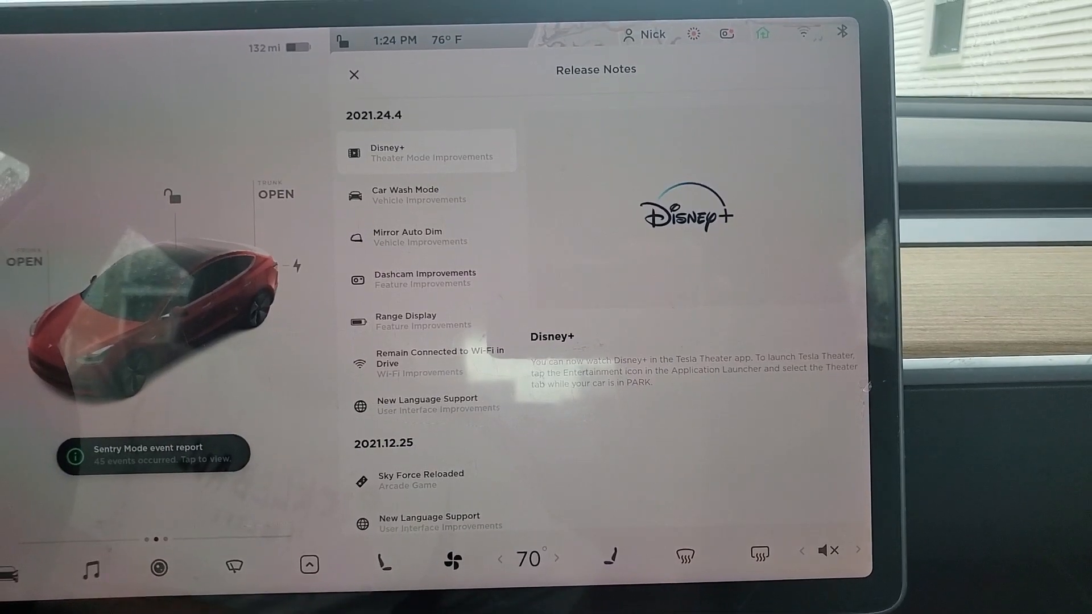
Step: Switch the Entertainment launcher to the Theater apps showing Netflix, Hulu and Disney+
{"action": "left_click", "coordinate": [352, 75]}
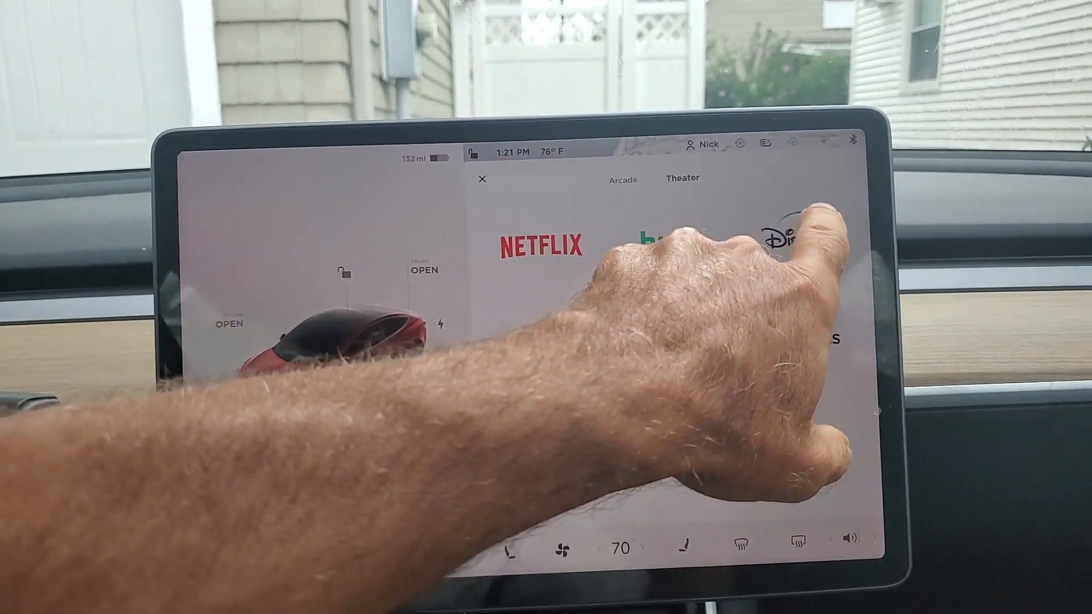
Step: Launch Disney+ and finish signing in to reach the profile chooser
{"action": "left_click", "coordinate": [794, 236]}
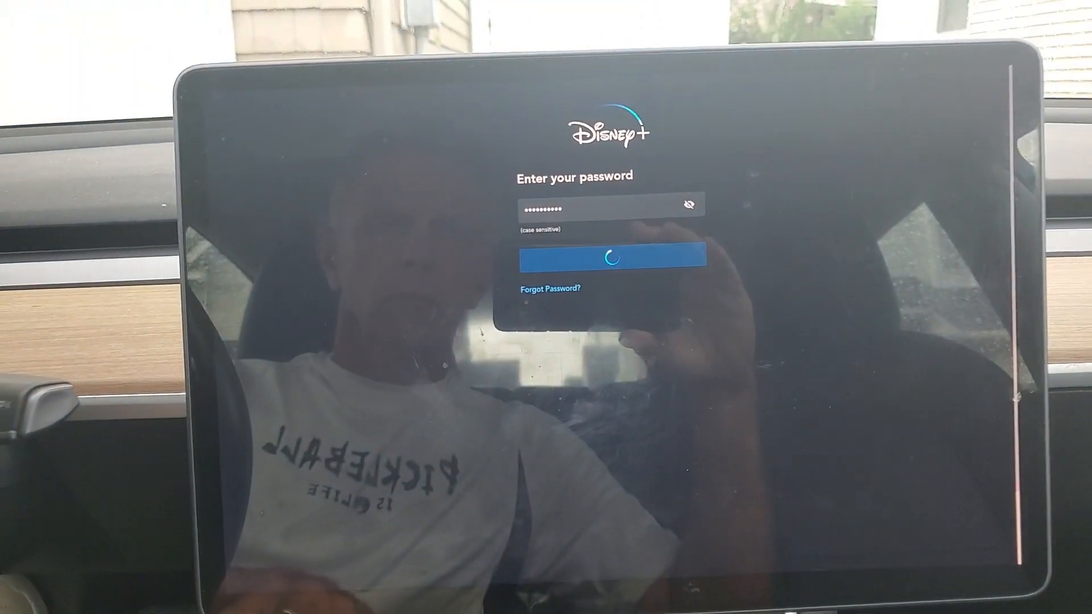
{"action": "left_click", "coordinate": [613, 258]}
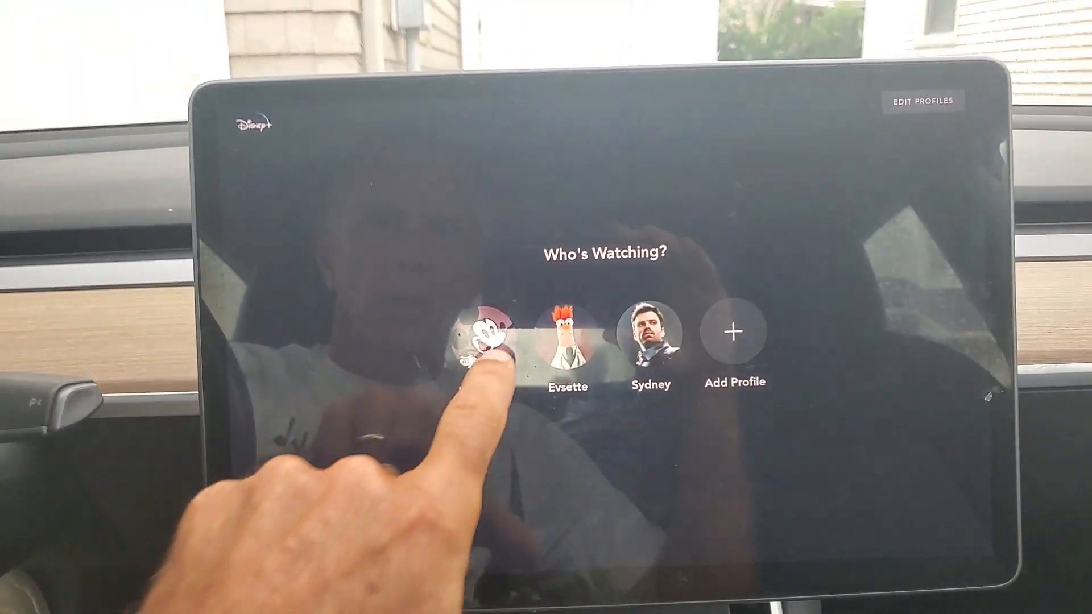
Step: Choose the first viewer profile on the Disney+ Who's Watching screen
{"action": "left_click", "coordinate": [488, 331]}
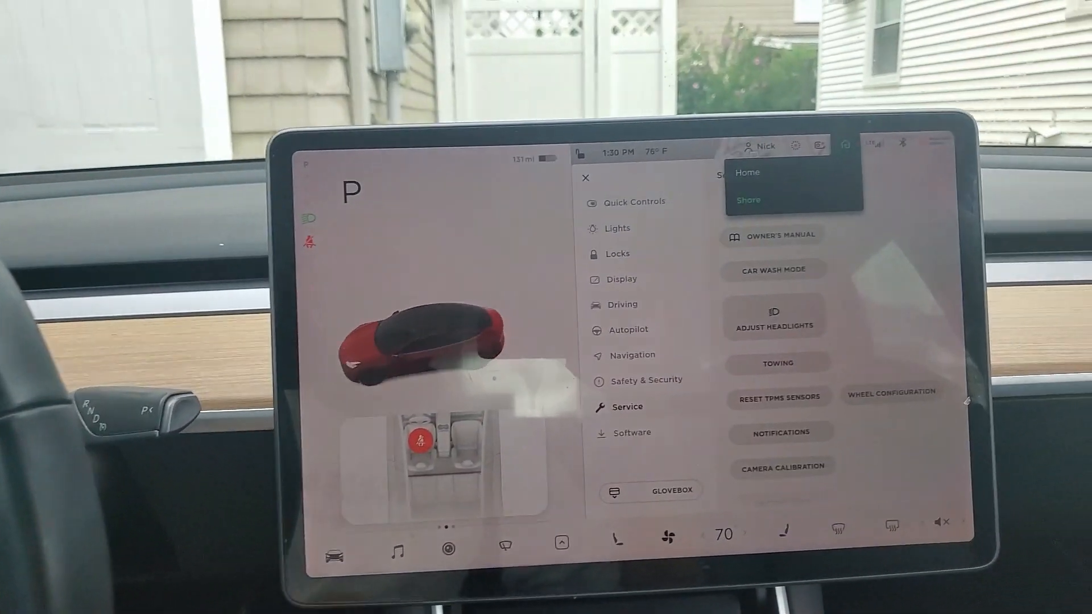
Step: Dismiss the Home/Share popup and bring up the Car Wash Mode details under Service
{"action": "left_click", "coordinate": [586, 178]}
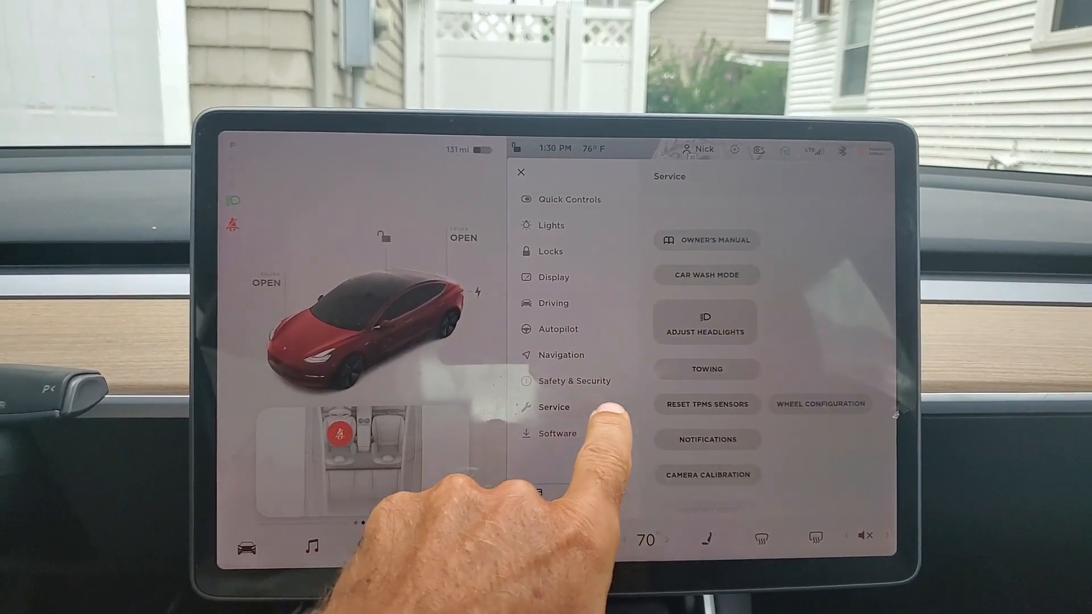
{"action": "left_click", "coordinate": [705, 274]}
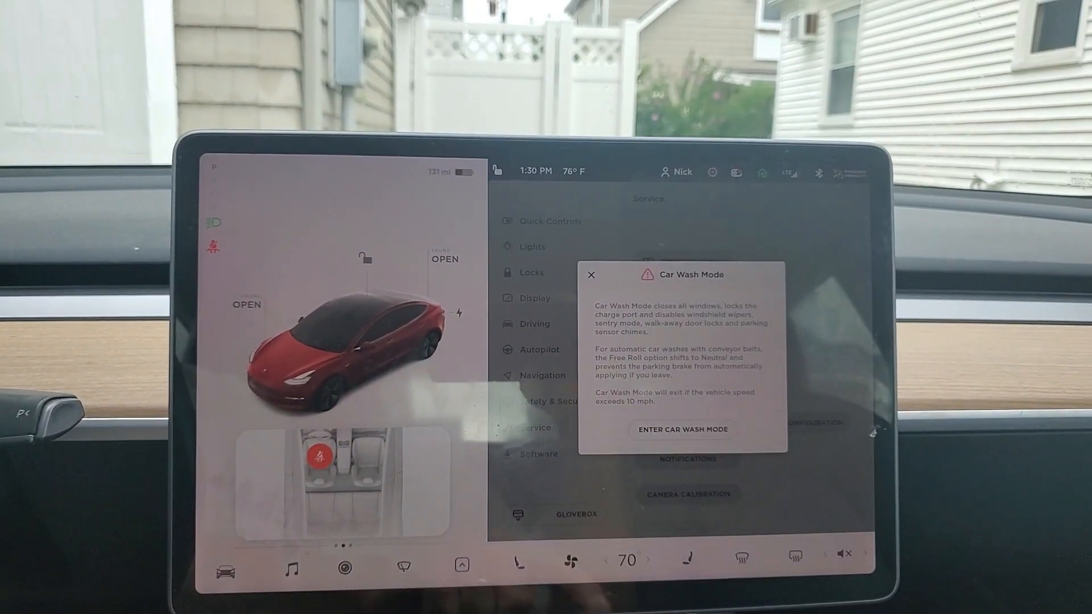
Step: Enter Car Wash Mode and enable Free Roll so the car stays in Neutral and rolls freely
{"action": "left_click", "coordinate": [681, 429]}
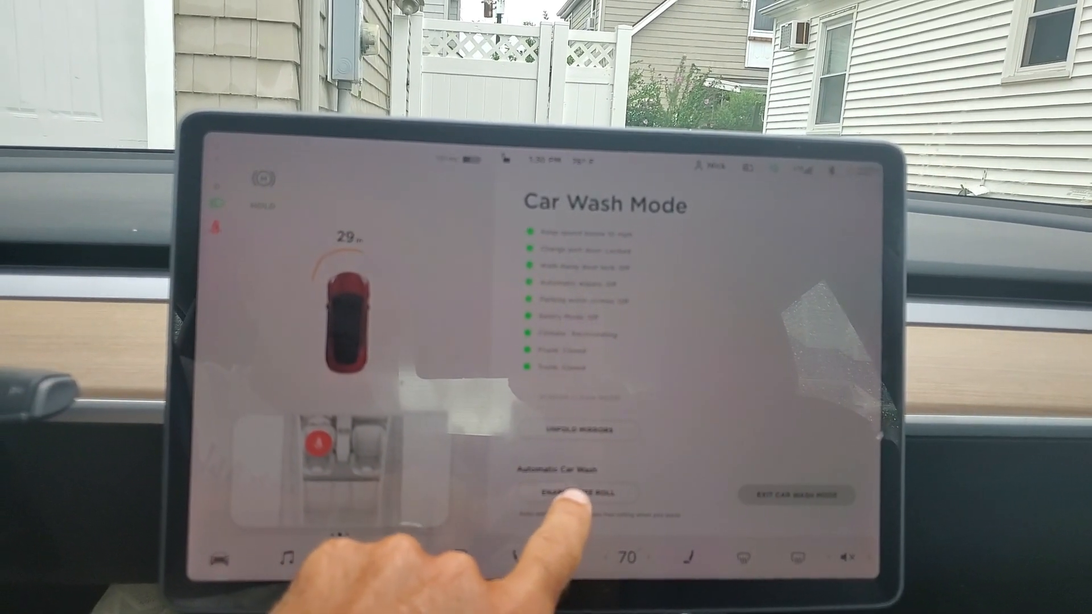
{"action": "left_click", "coordinate": [584, 494]}
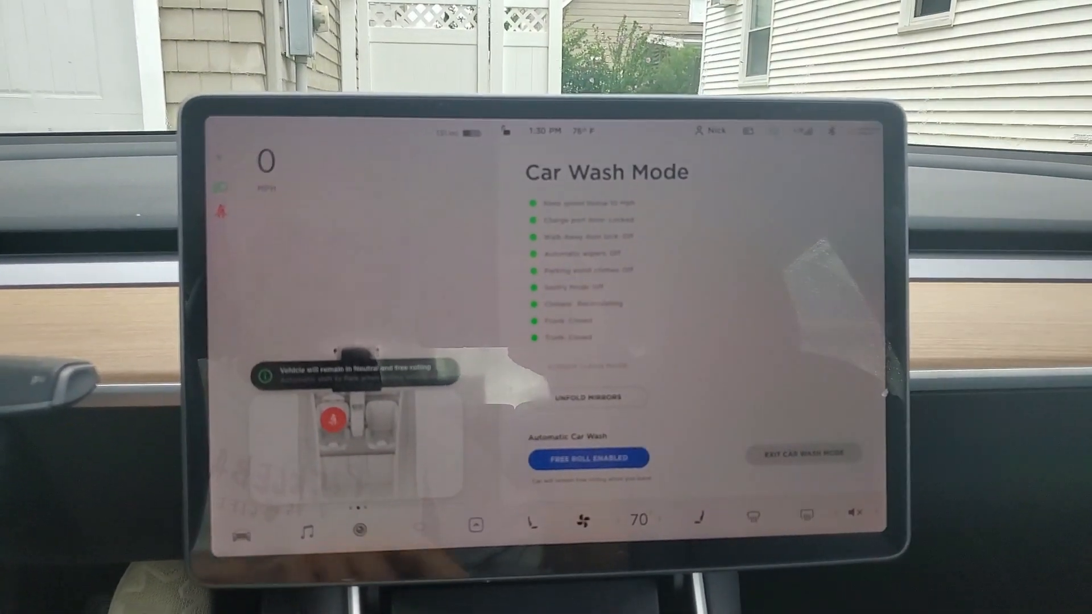
{"action": "left_click", "coordinate": [627, 432]}
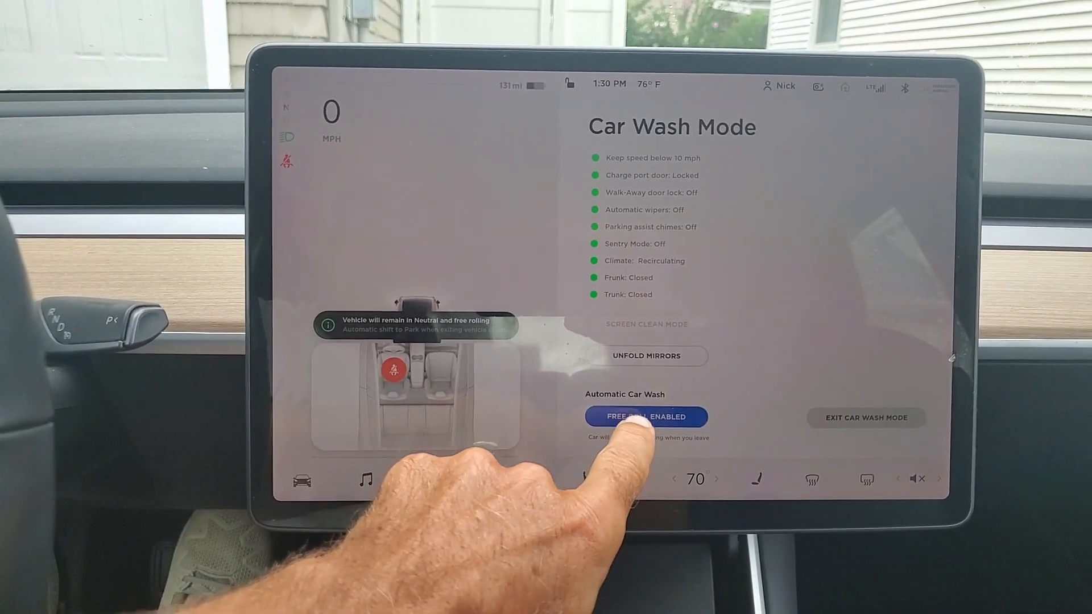
{"action": "left_click", "coordinate": [646, 416]}
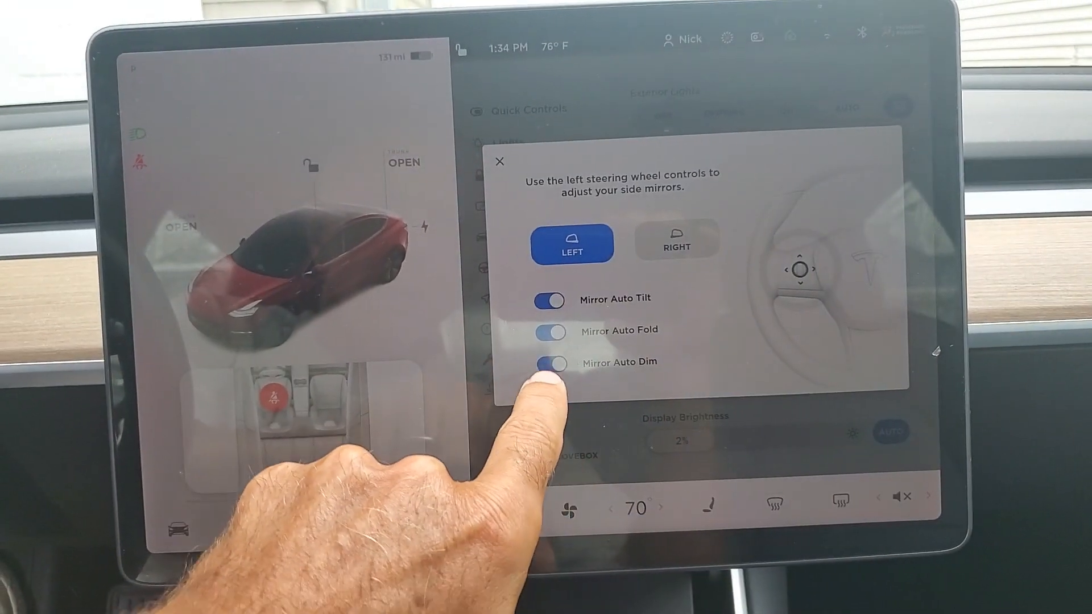
Step: Switch on Mirror Auto Dim so the side mirrors dim automatically
{"action": "left_click", "coordinate": [555, 362]}
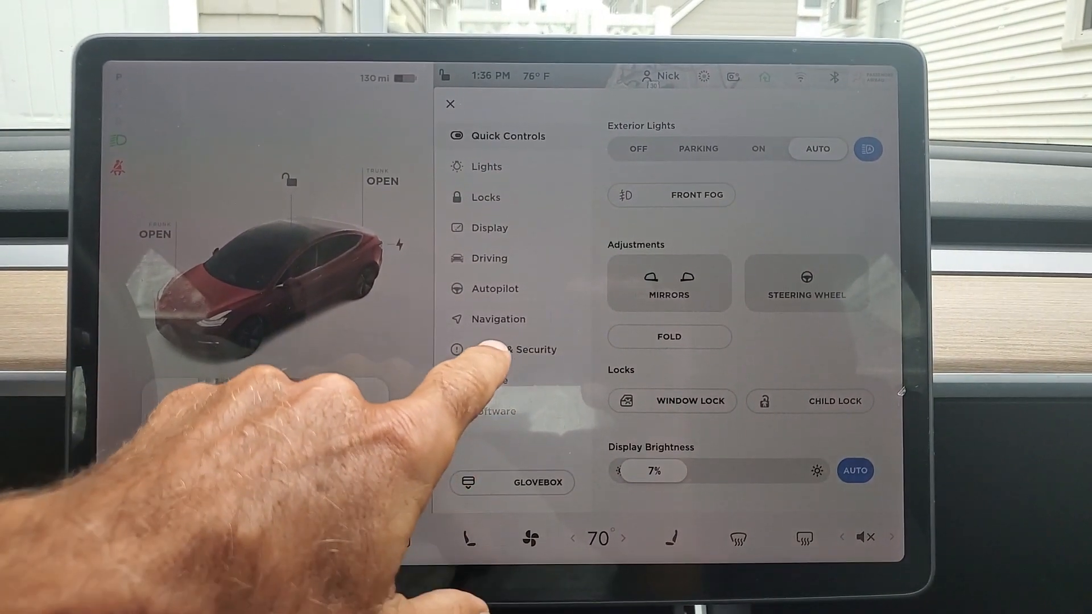
Step: In Safety & Security set Dashcam to Auto and accept the recording terms
{"action": "left_click", "coordinate": [532, 349]}
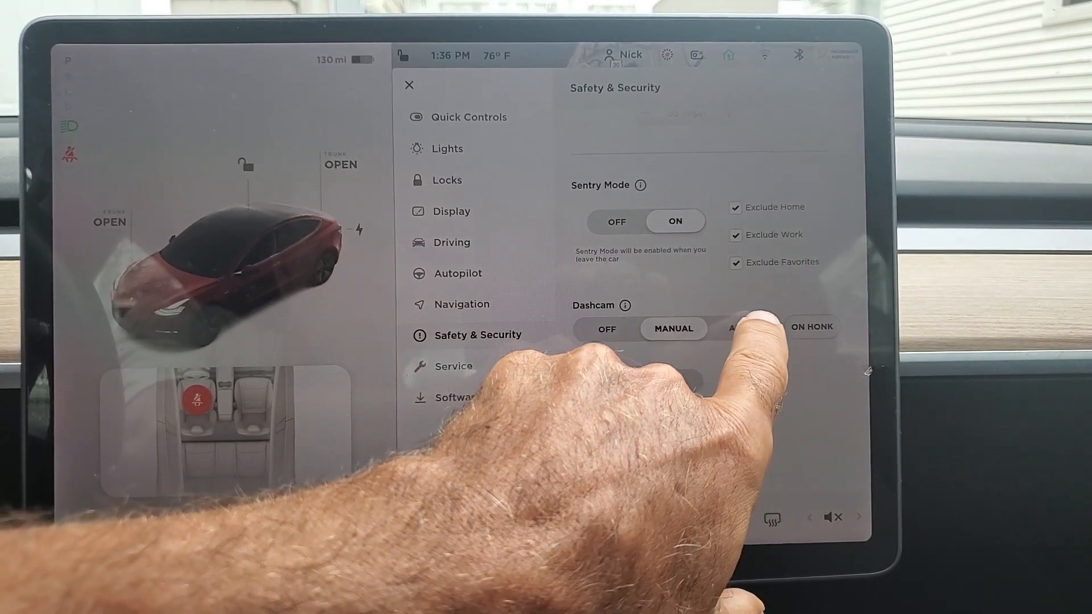
{"action": "left_click", "coordinate": [622, 305]}
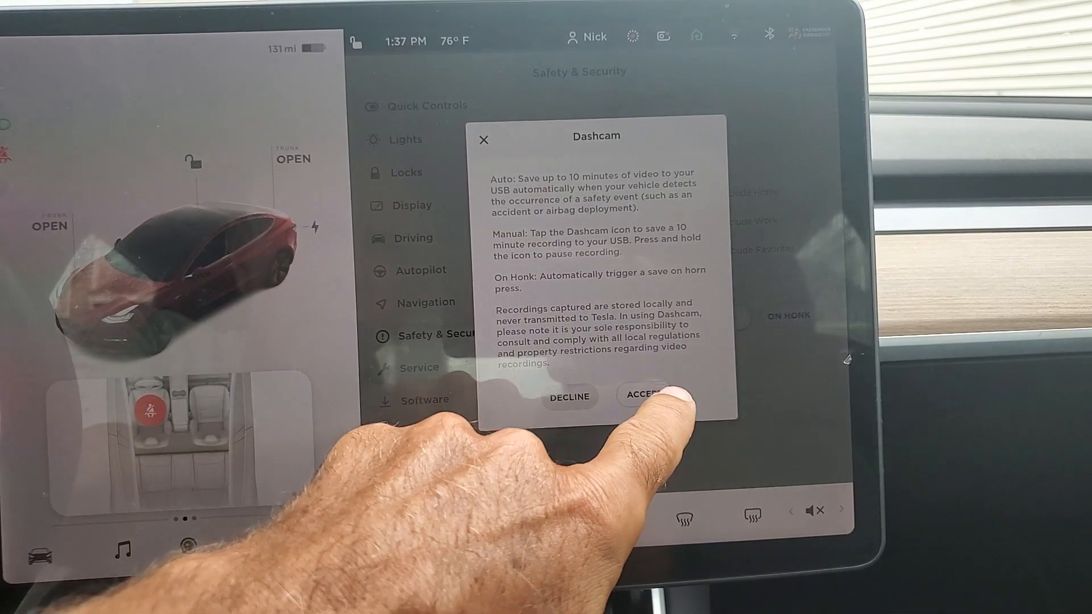
{"action": "left_click", "coordinate": [643, 396]}
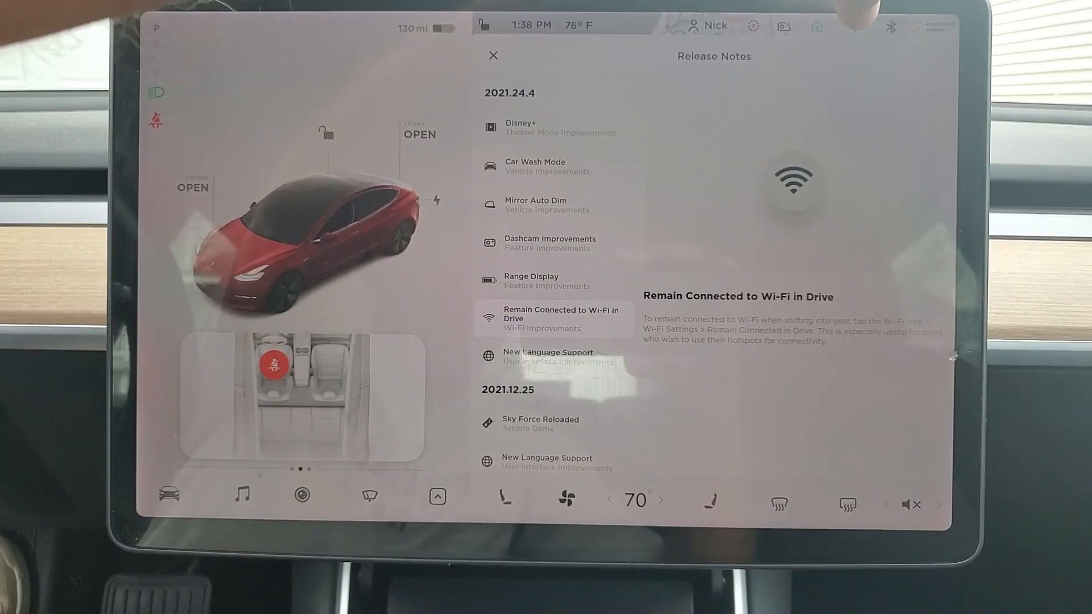
Step: Read the 2021.24.4 release note Remain Connected to Wi-Fi in Drive
{"action": "left_click", "coordinate": [834, 26]}
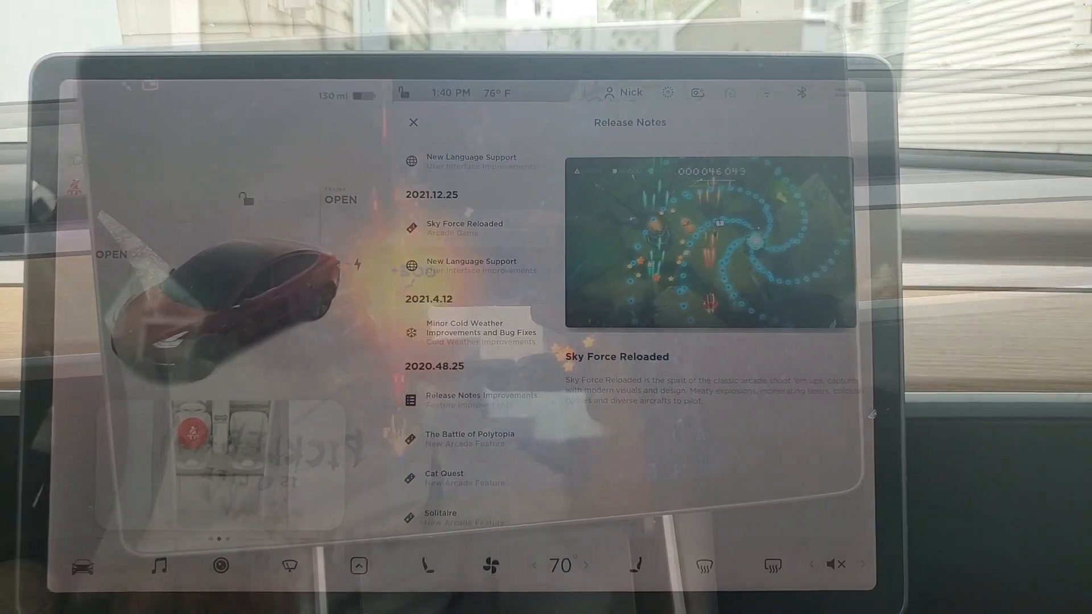
Step: Show the 2021.12.25 New Language Support note adding Finnish and Croatian
{"action": "left_click", "coordinate": [470, 267]}
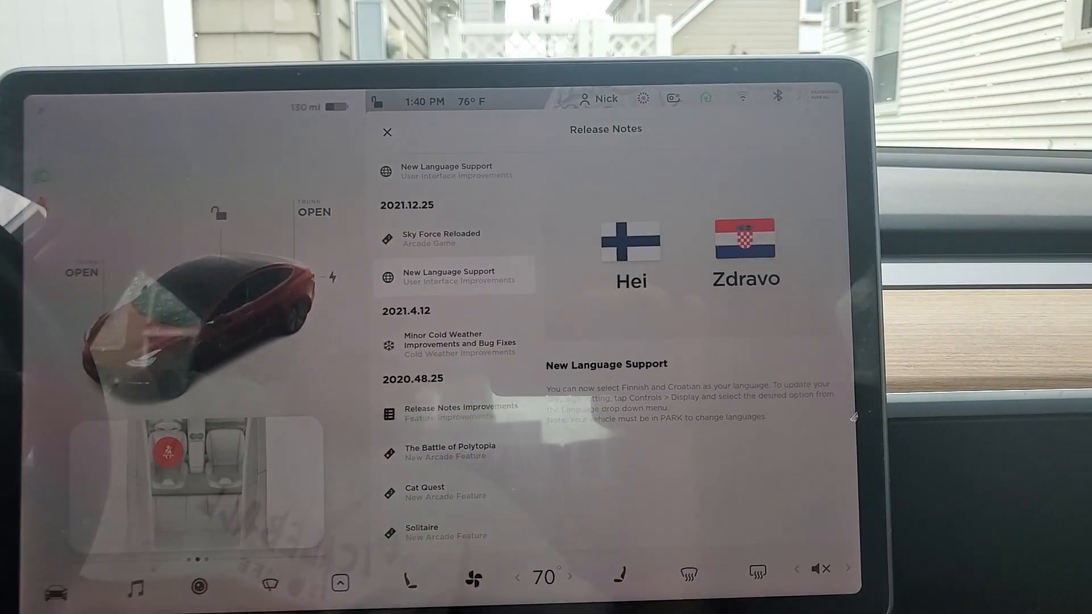